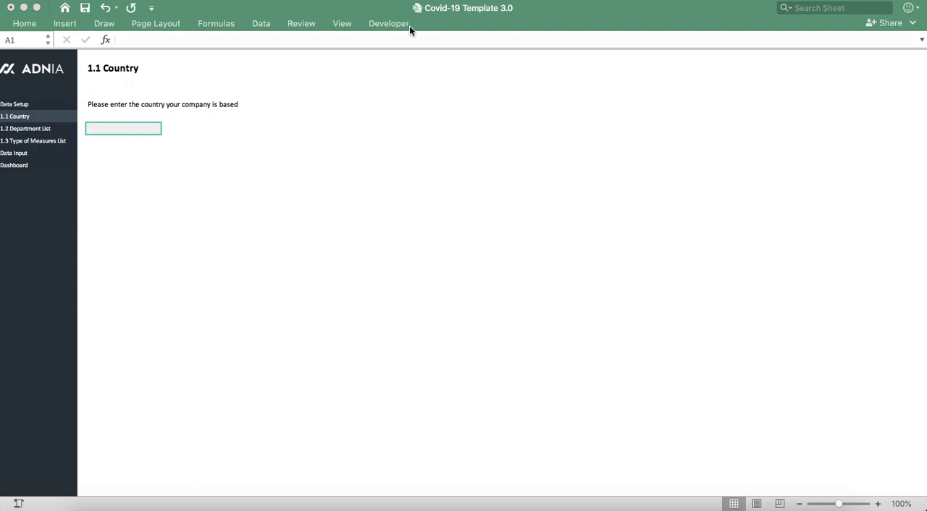
mouse_move(145, 73)
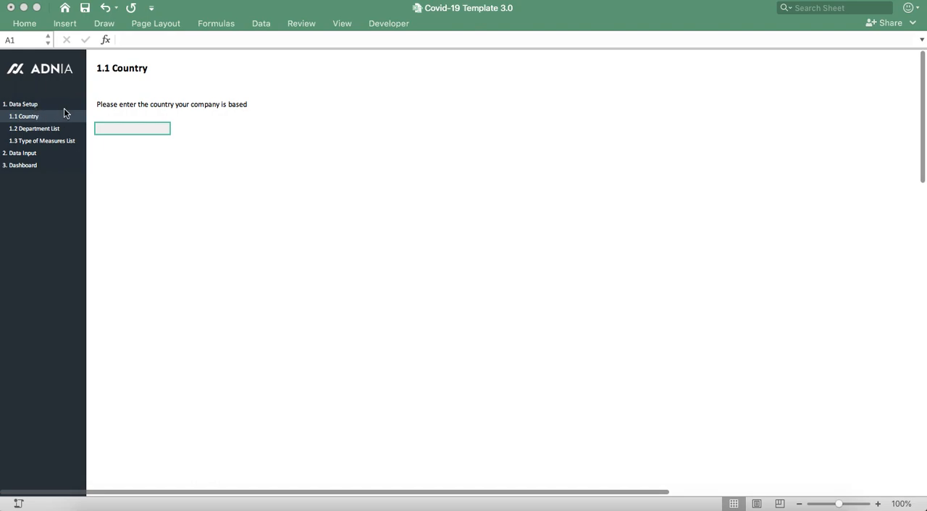
Enter France as the company's country on the 1.1 Country sheet.
click(133, 129)
text(France)
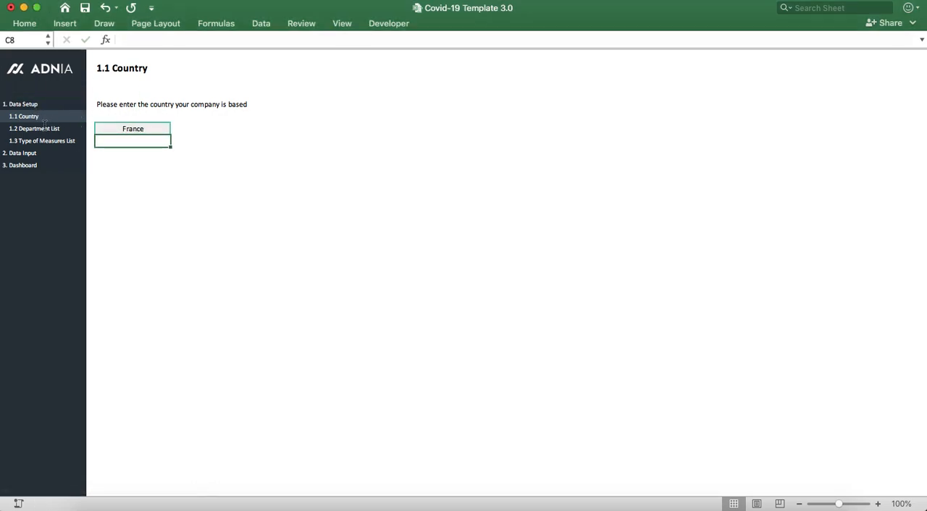
Add Management as a new department below Transport on the 1.2 Department List sheet.
click(34, 128)
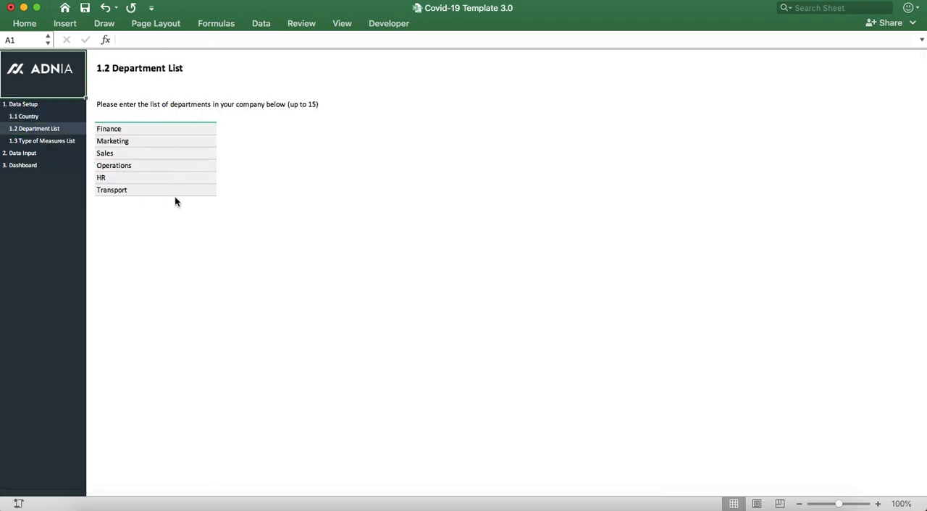
click(153, 201)
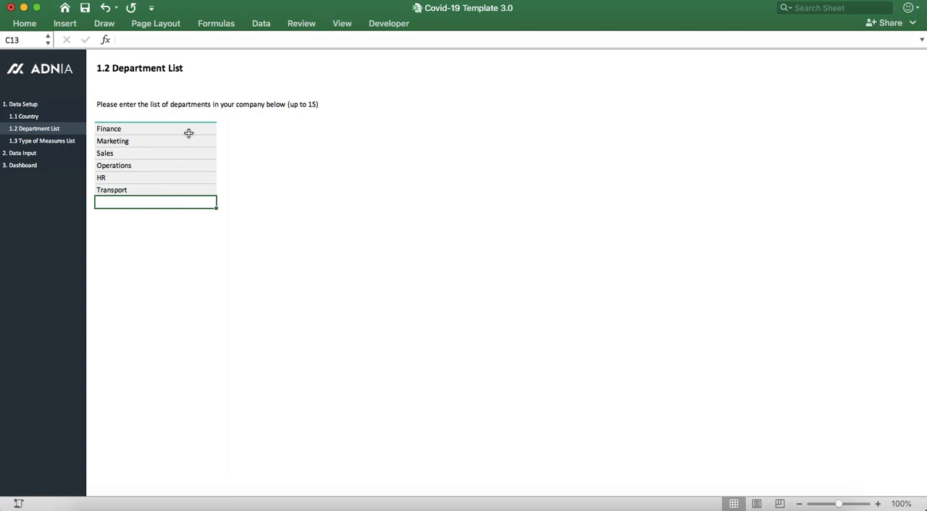
mouse_move(179, 136)
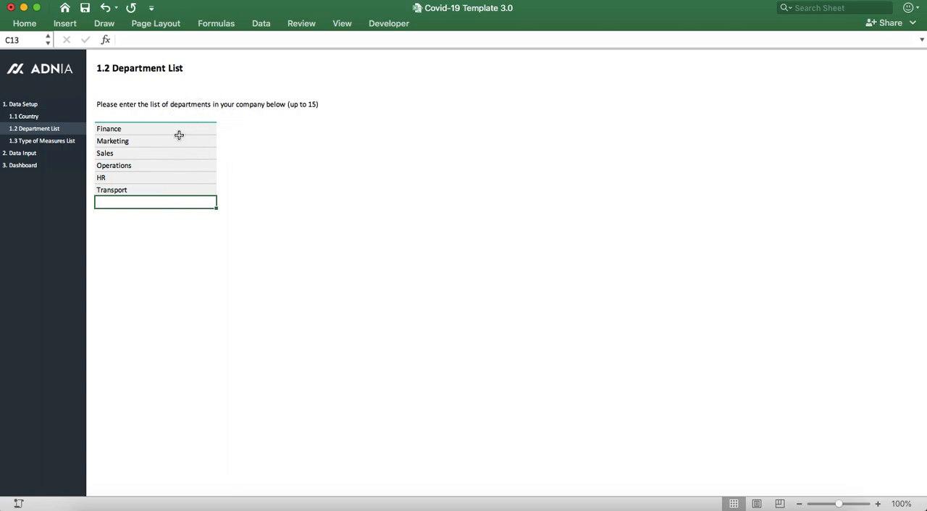
mouse_move(179, 220)
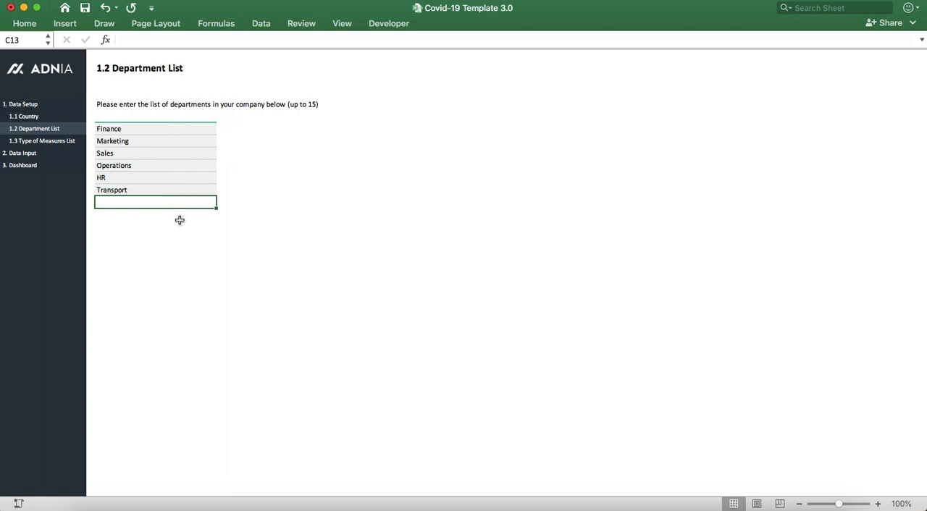
text(Managemen)
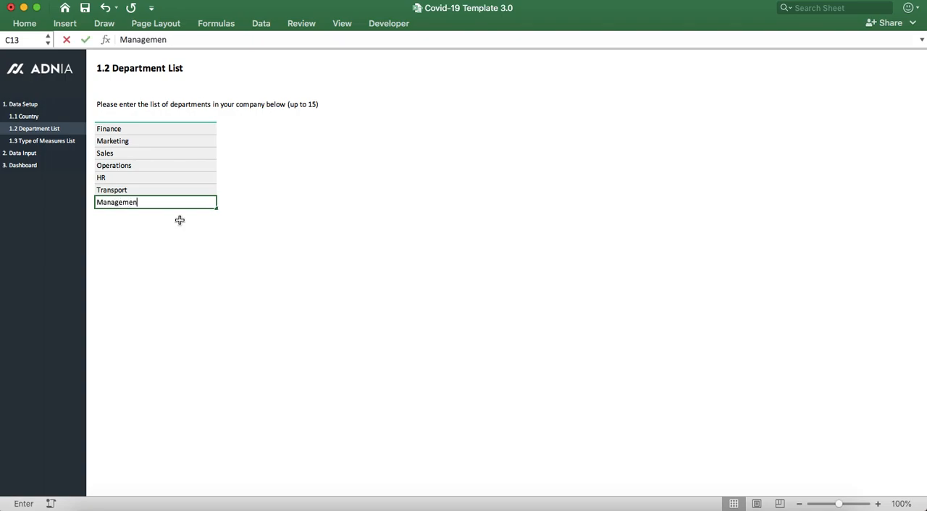
key(Return)
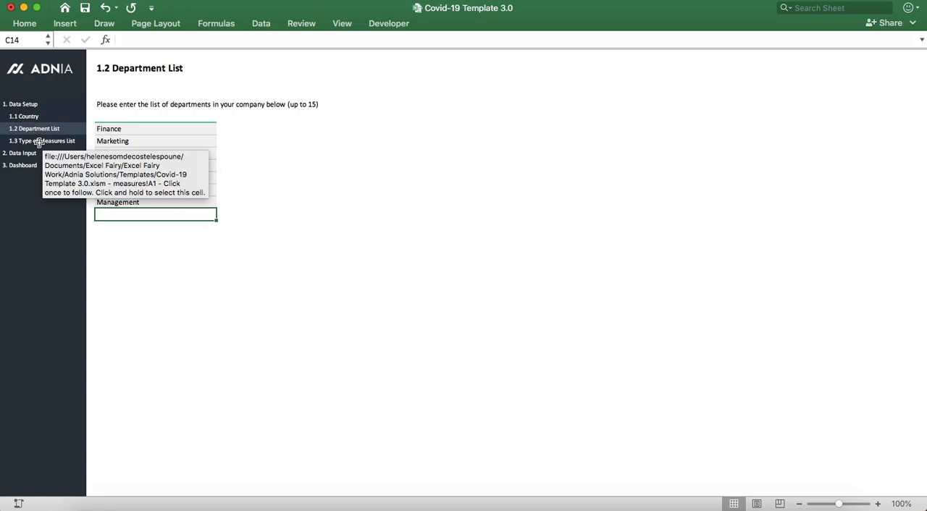
Add Mandatory use of mask below Contract Cancellation on the 1.3 Type of Measures List sheet.
click(42, 141)
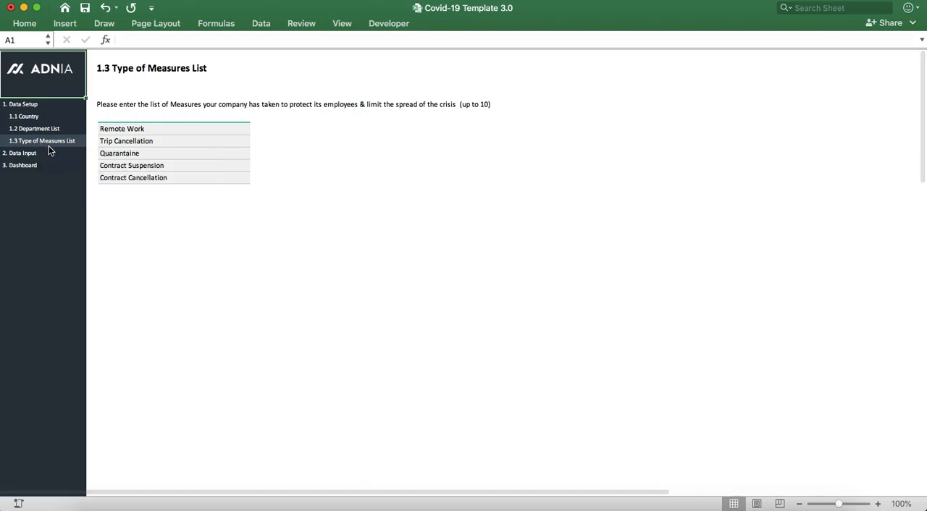
mouse_move(156, 152)
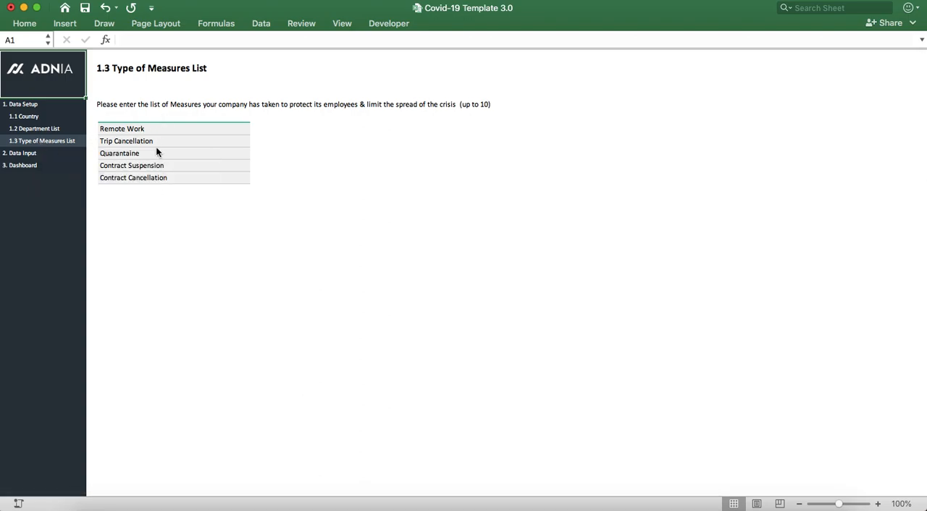
mouse_move(142, 189)
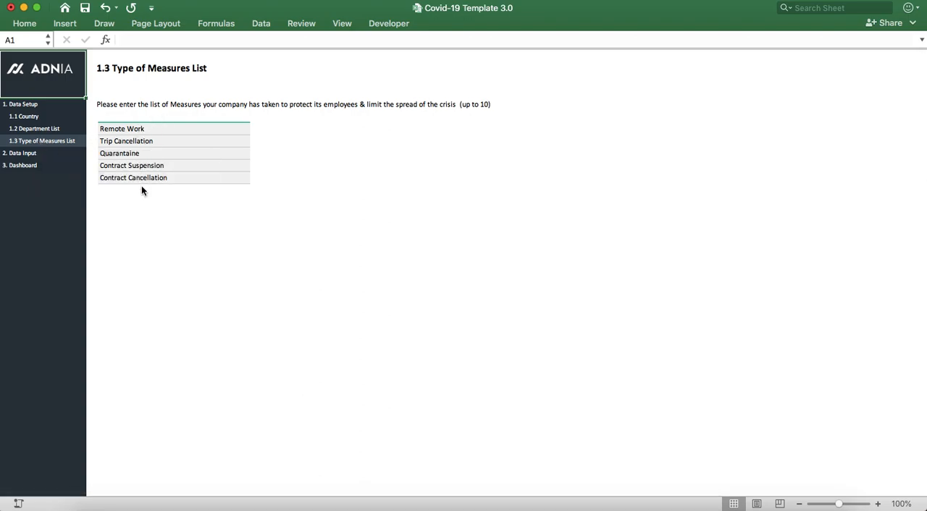
mouse_move(103, 151)
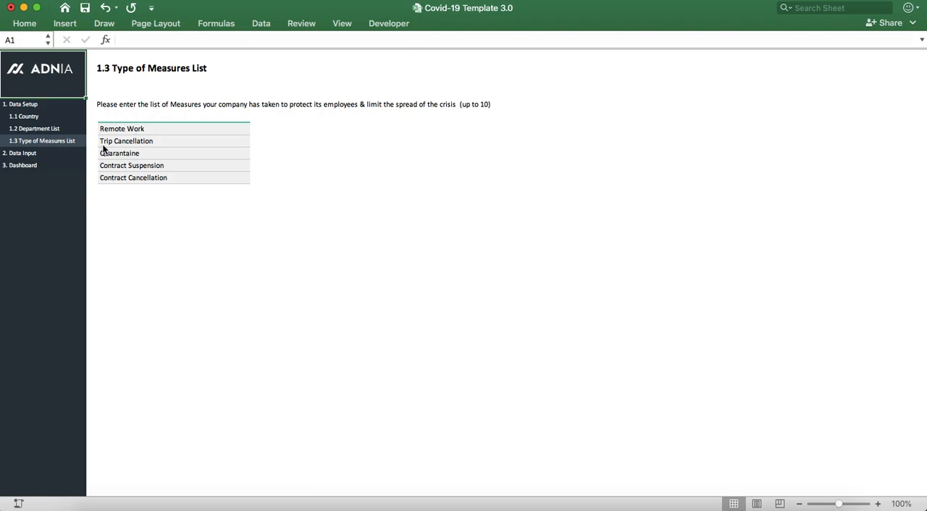
mouse_move(154, 170)
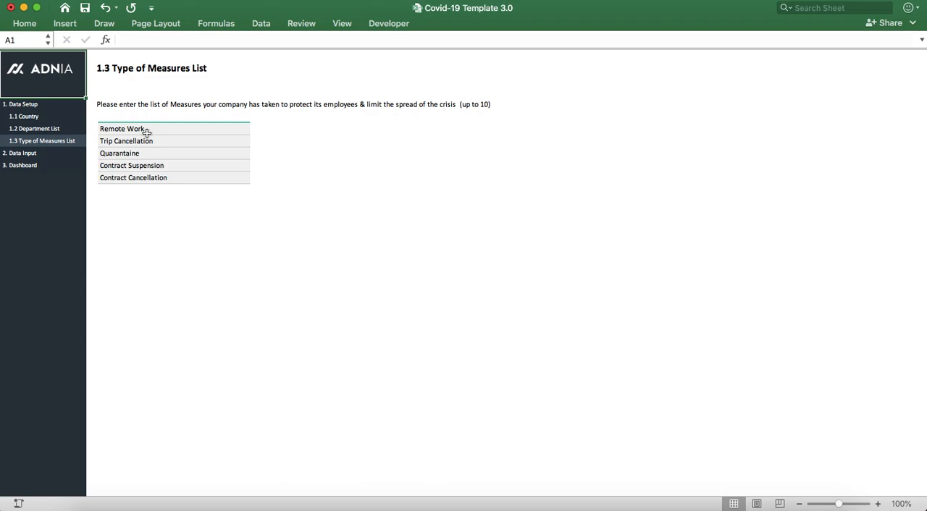
click(173, 190)
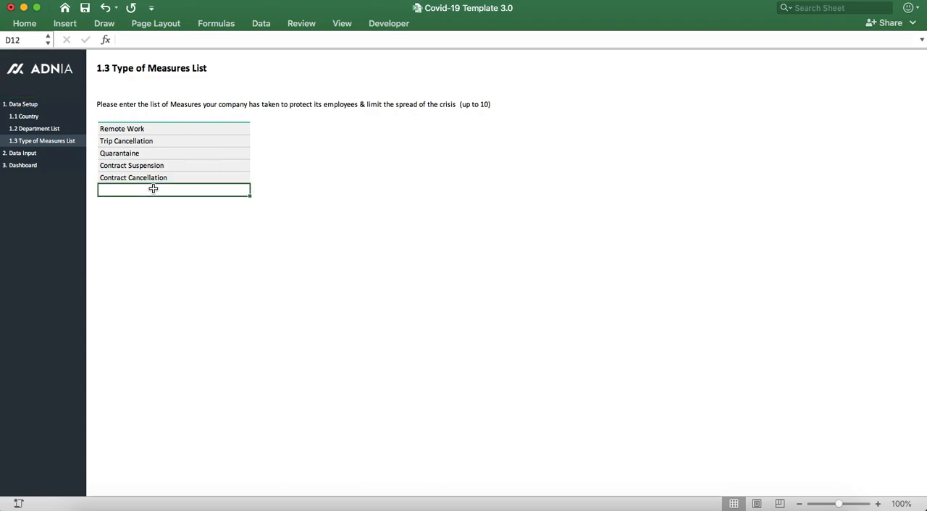
text(Mandat)
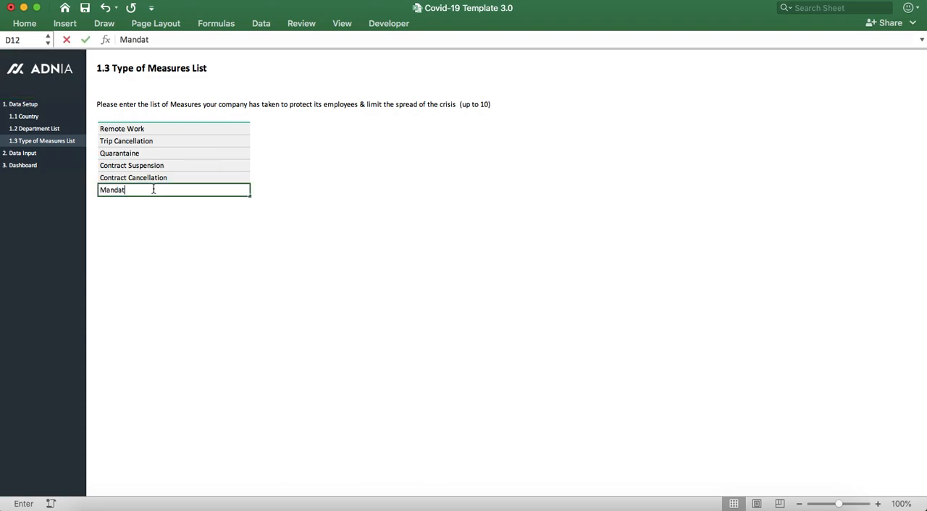
text(o)
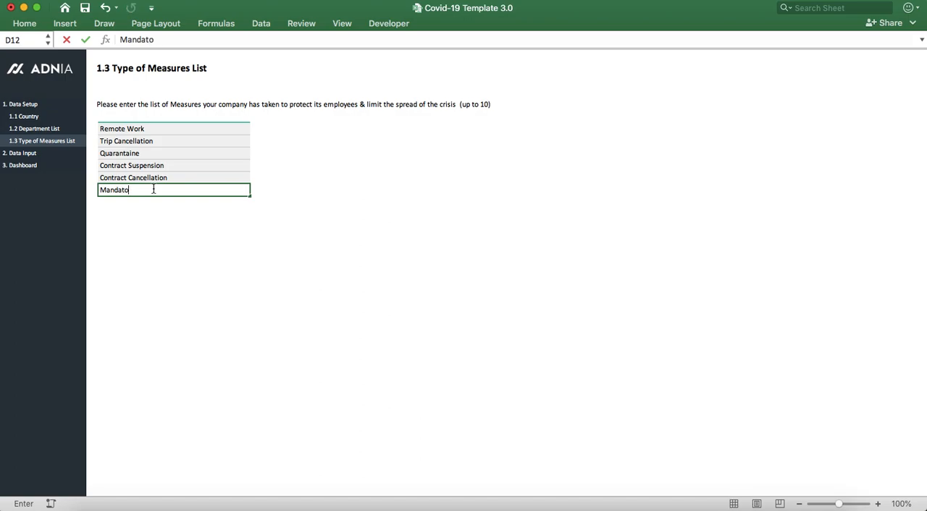
text(ry use of mask)
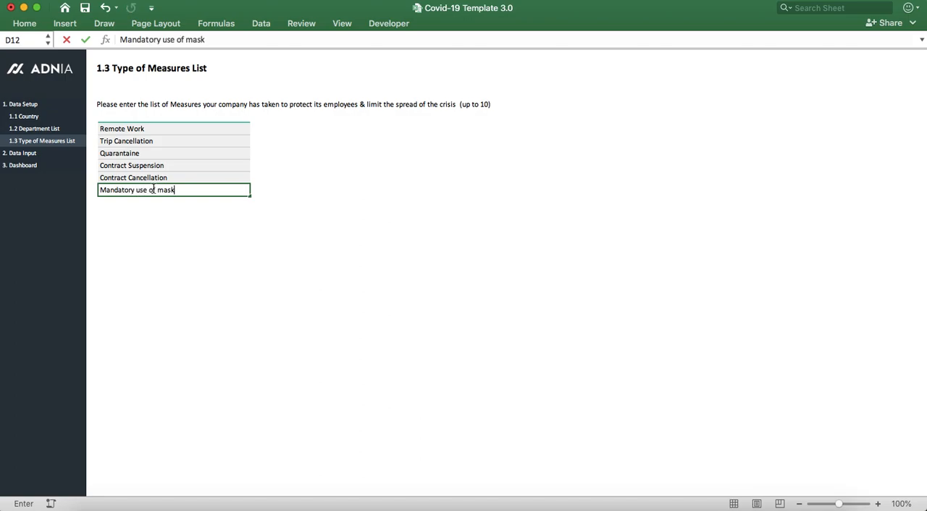
key(Return)
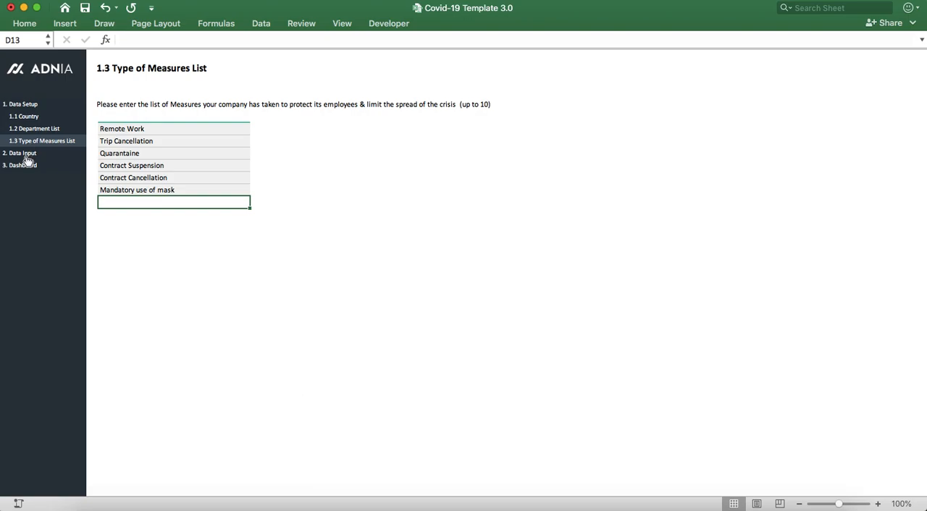
click(28, 127)
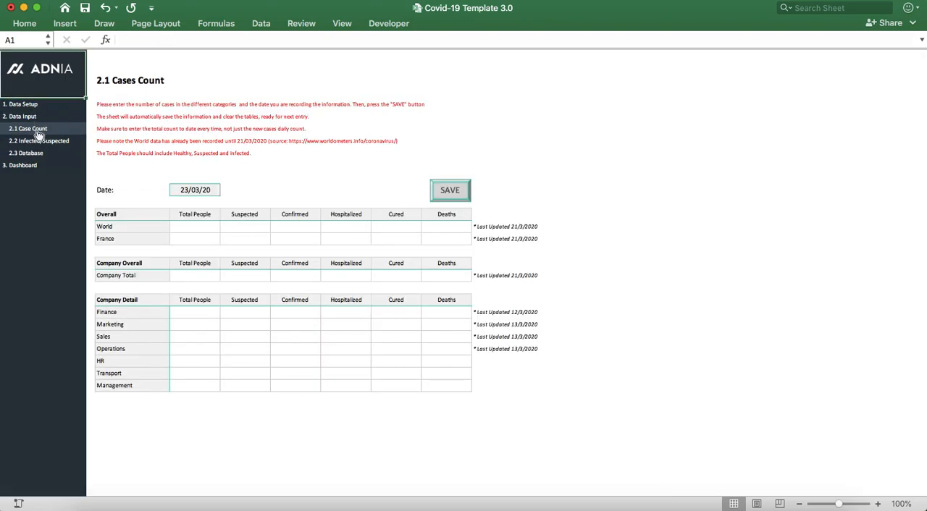
mouse_move(307, 171)
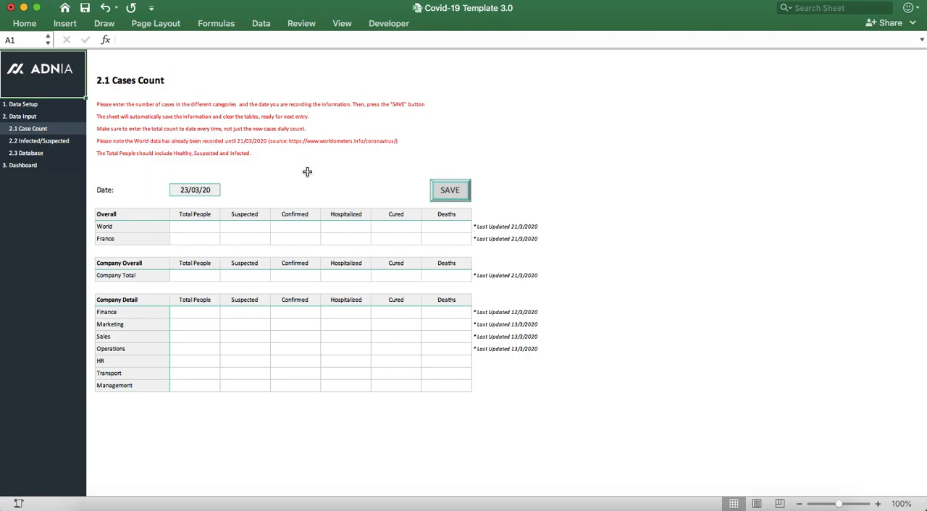
mouse_move(150, 214)
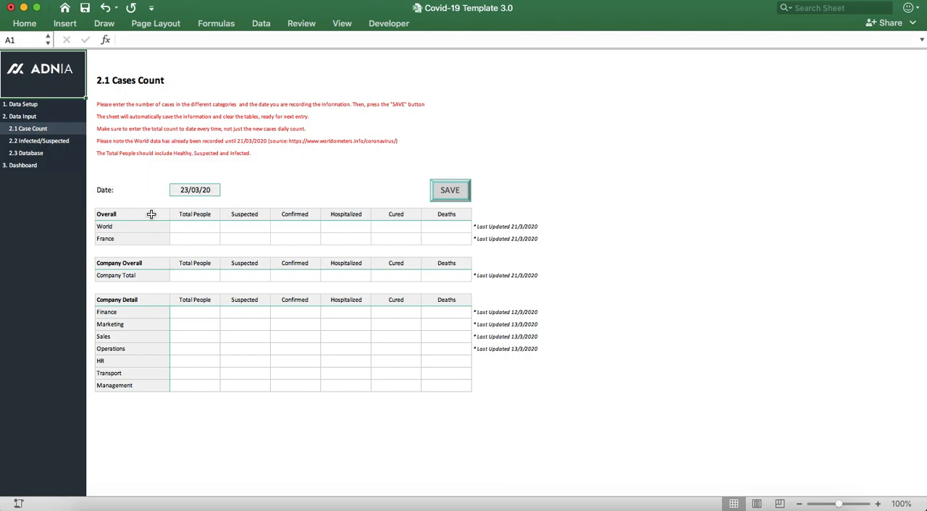
mouse_move(159, 224)
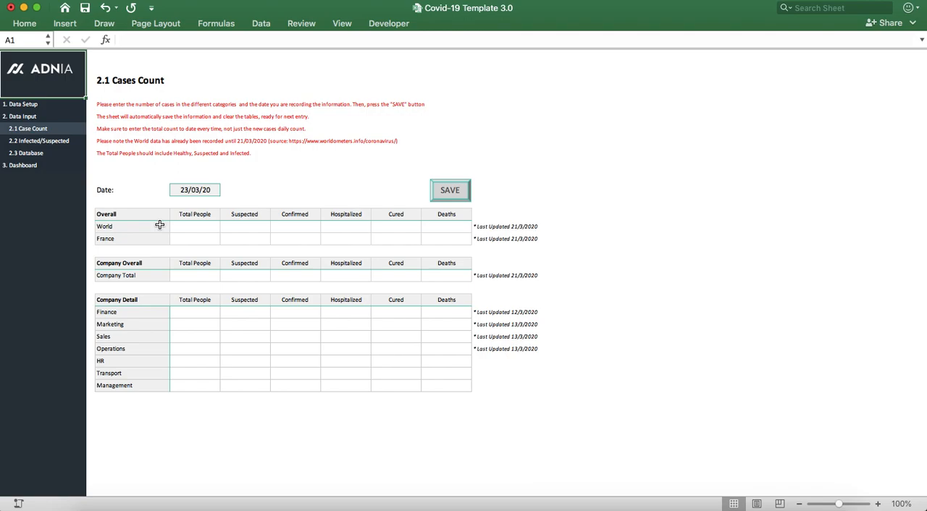
mouse_move(188, 227)
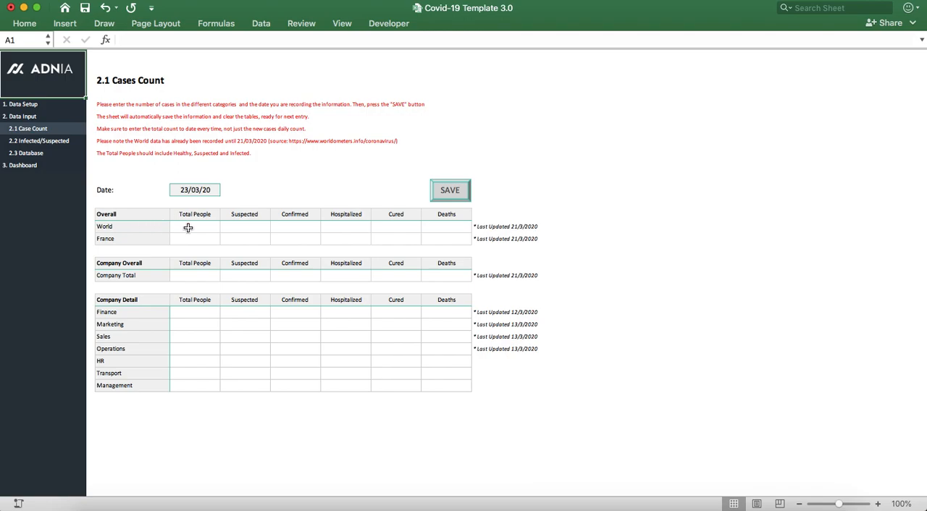
mouse_move(145, 240)
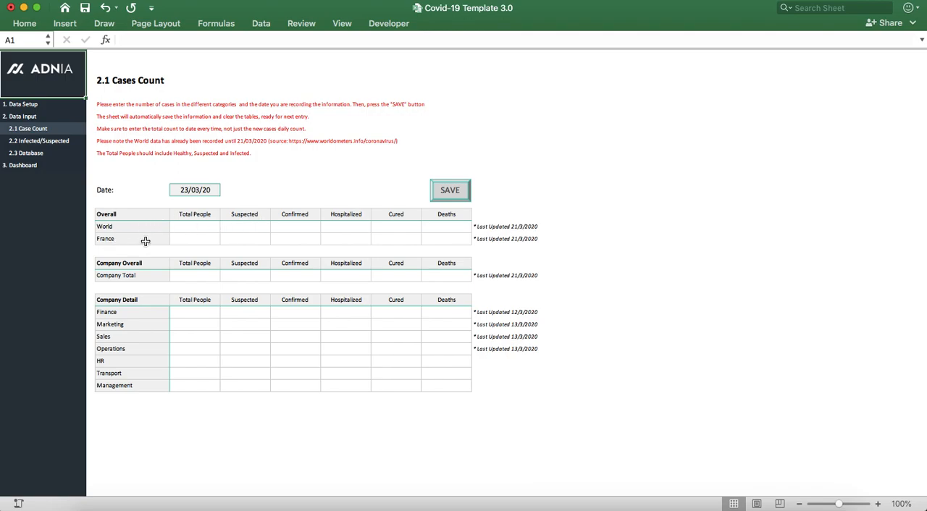
mouse_move(47, 108)
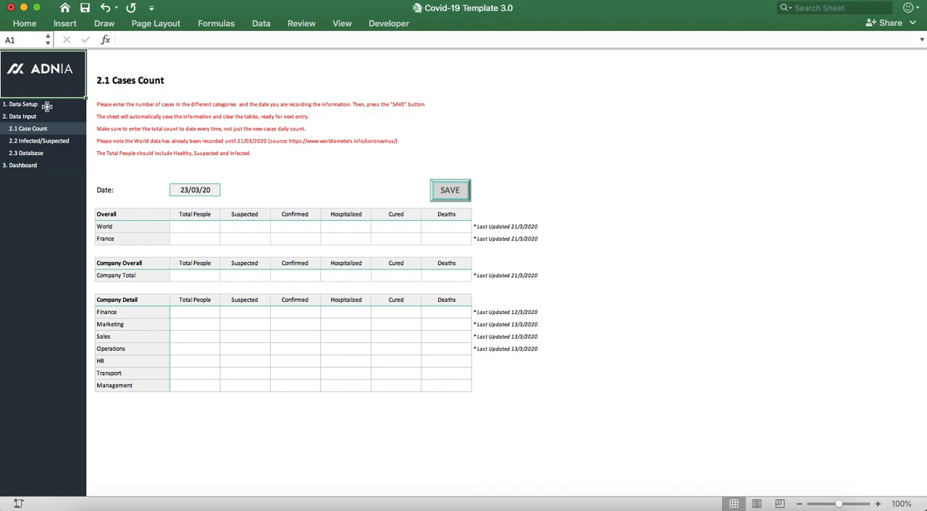
mouse_move(304, 284)
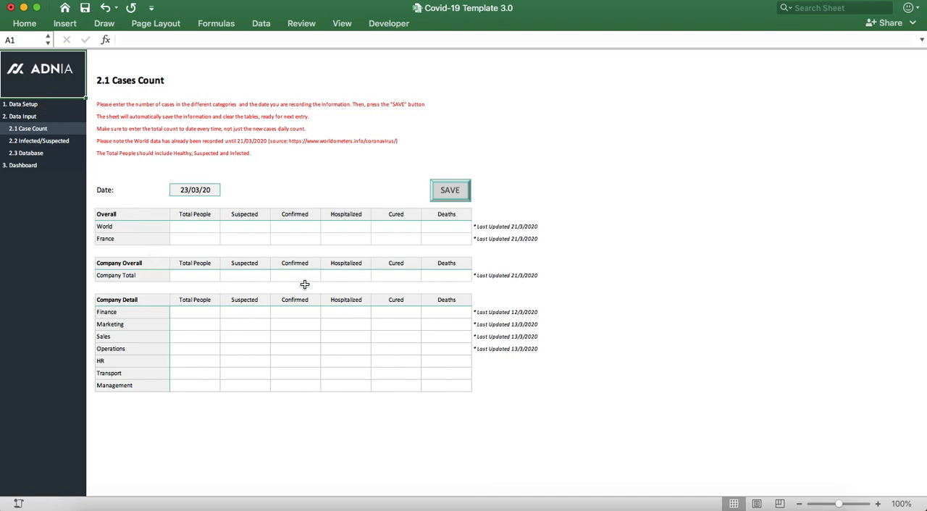
mouse_move(139, 311)
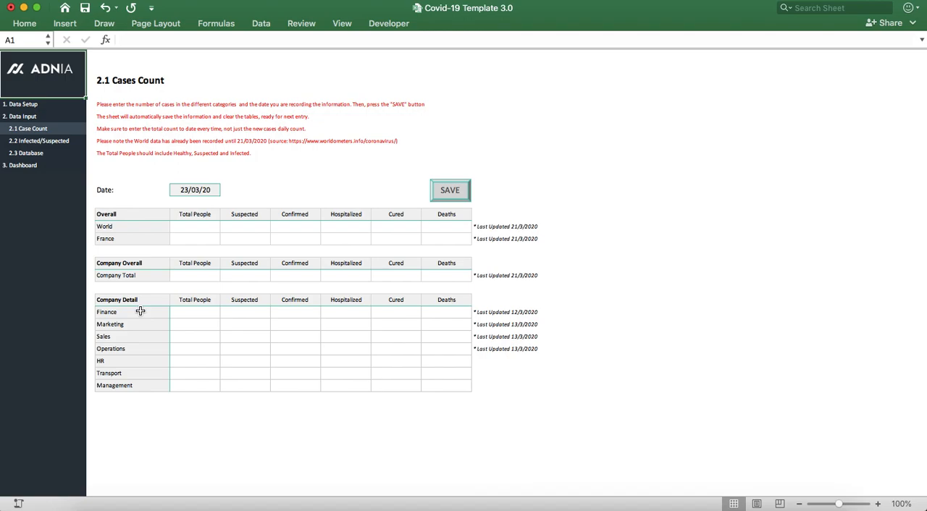
mouse_move(137, 302)
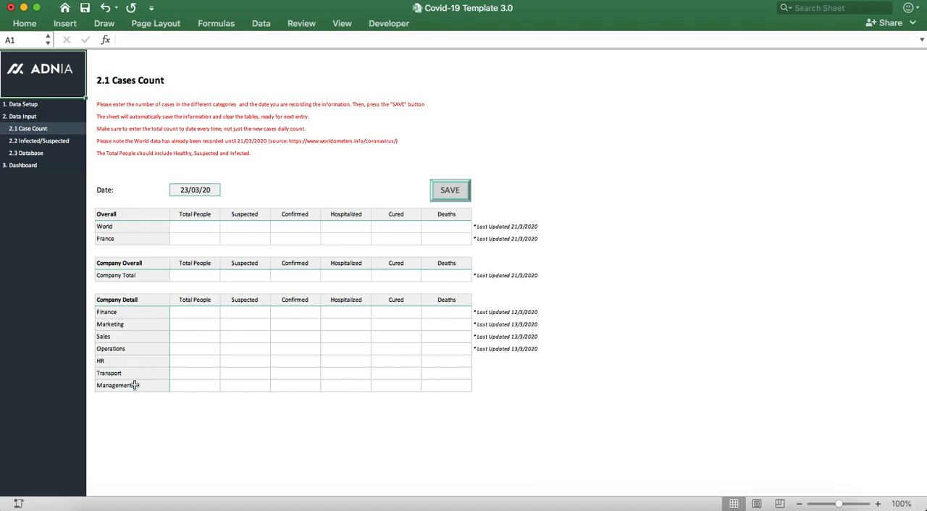
mouse_move(143, 356)
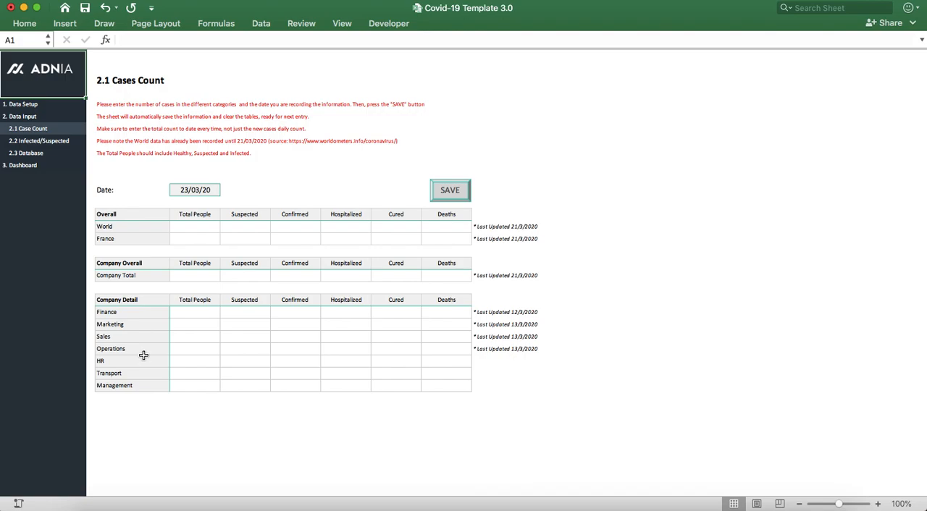
mouse_move(234, 302)
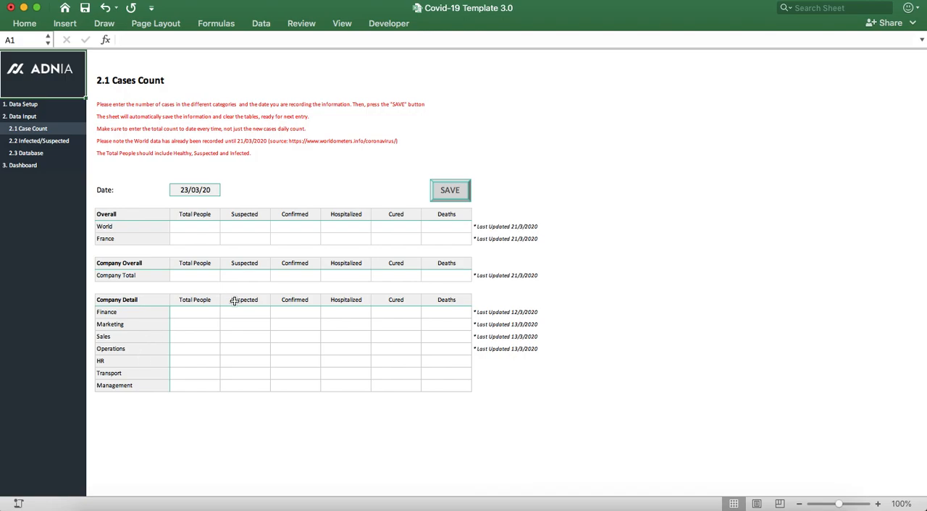
Enter the Company Total row (100, 55, 15, 2, 10, 1) for 22/03/20 and save it to the database.
click(194, 275)
text(100)
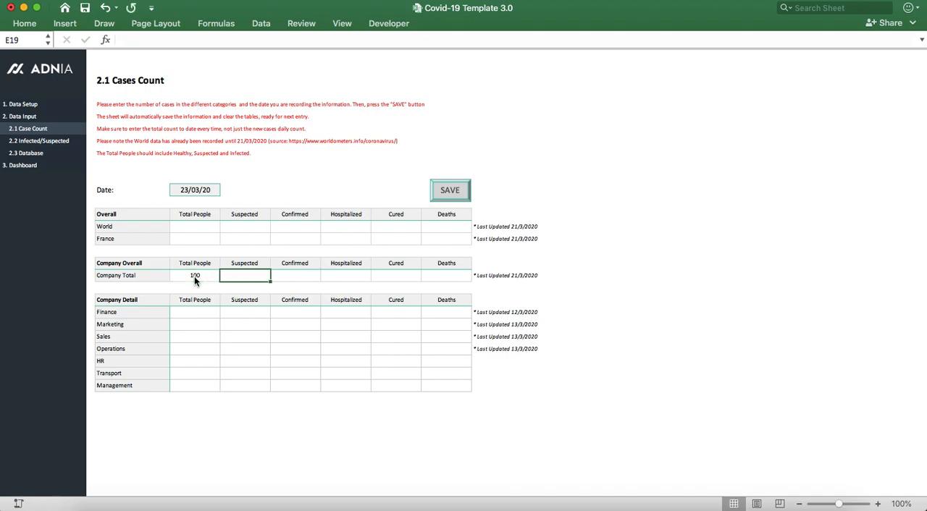
text(55)
click(295, 275)
text(15)
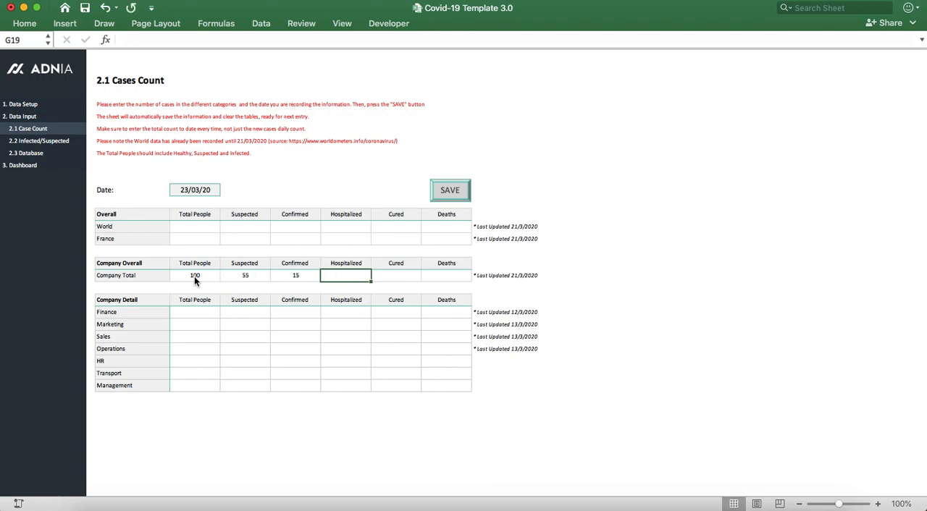
text(2)
click(446, 276)
text(1)
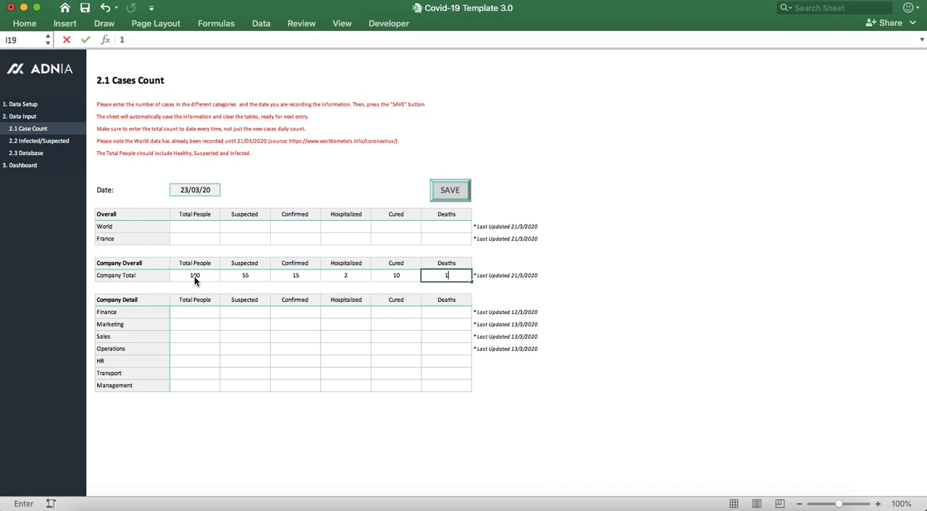
click(547, 252)
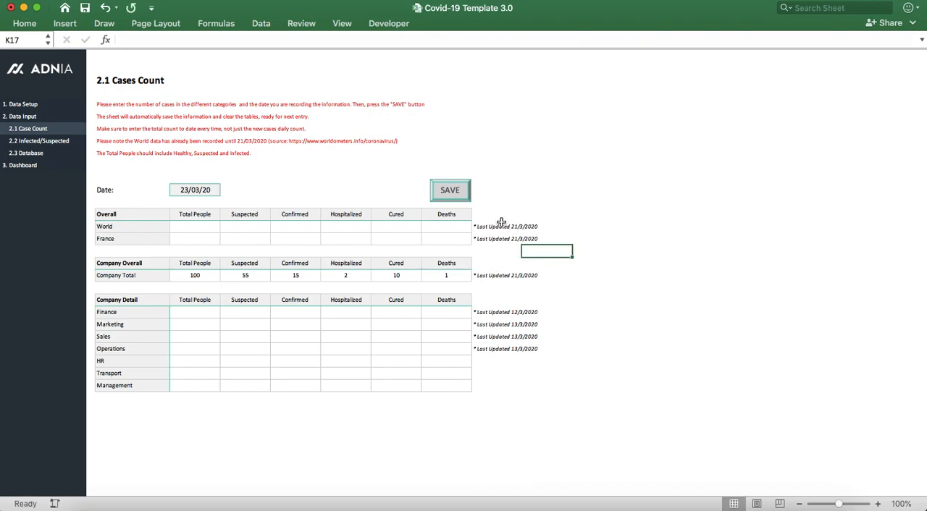
mouse_move(485, 235)
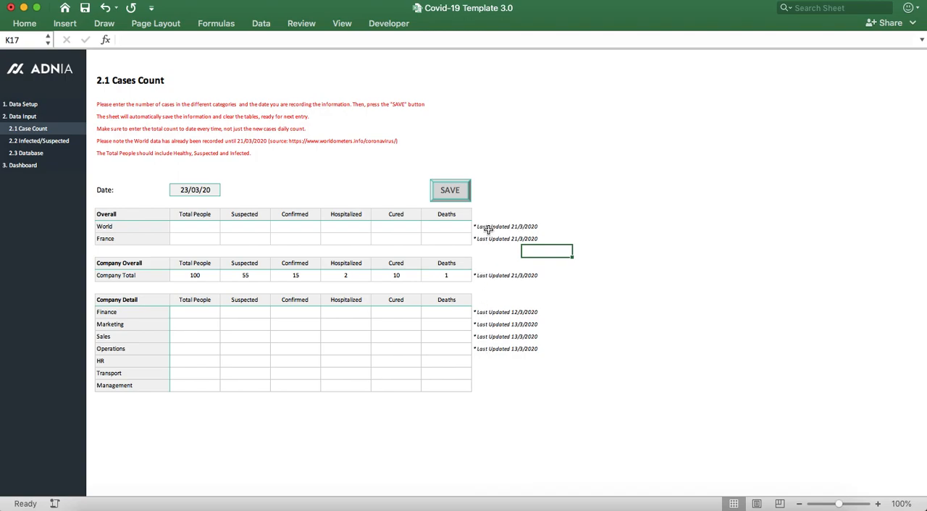
mouse_move(498, 284)
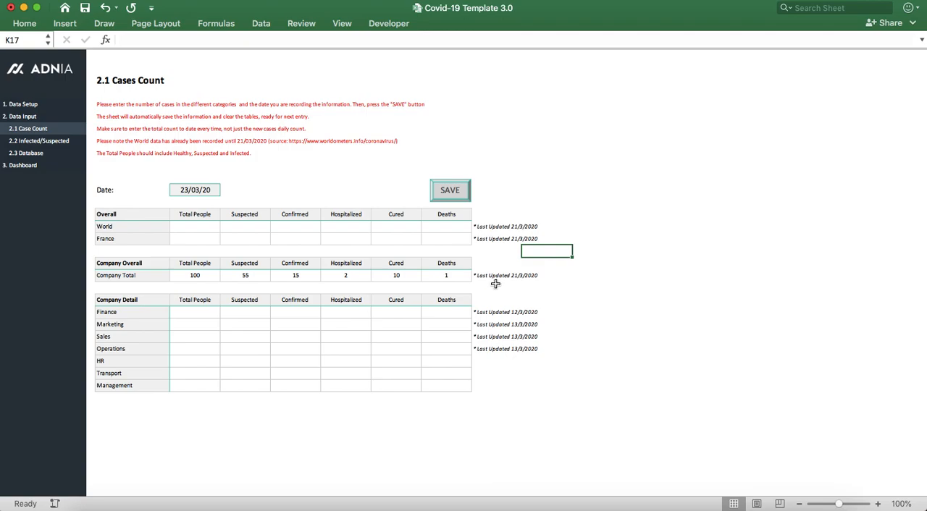
mouse_move(306, 288)
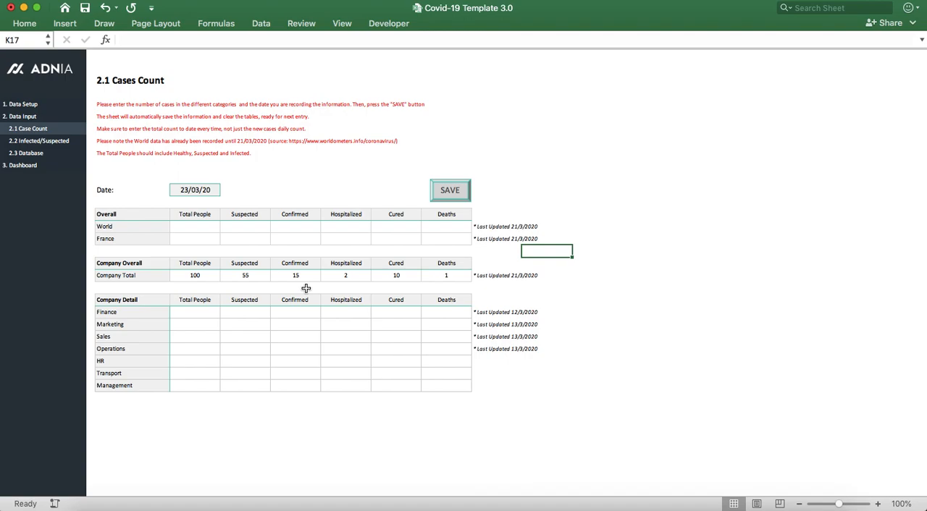
mouse_move(177, 282)
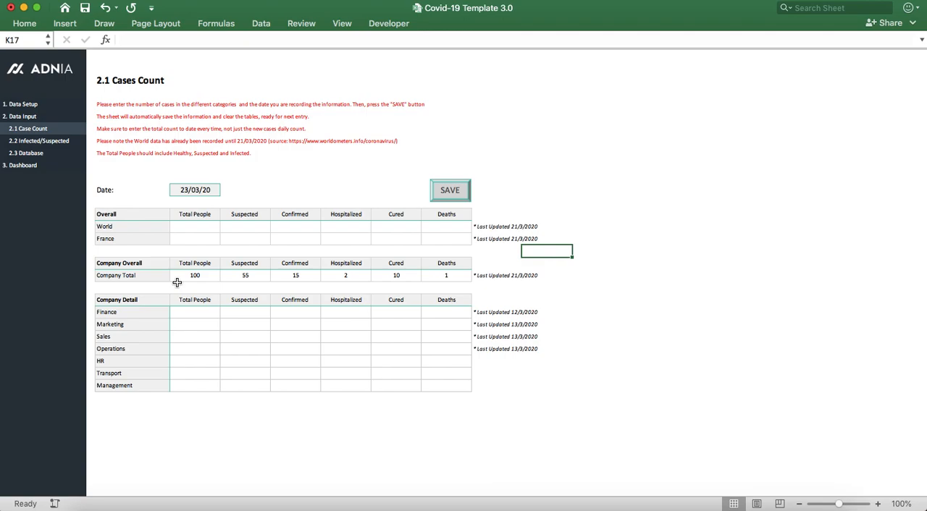
mouse_move(382, 232)
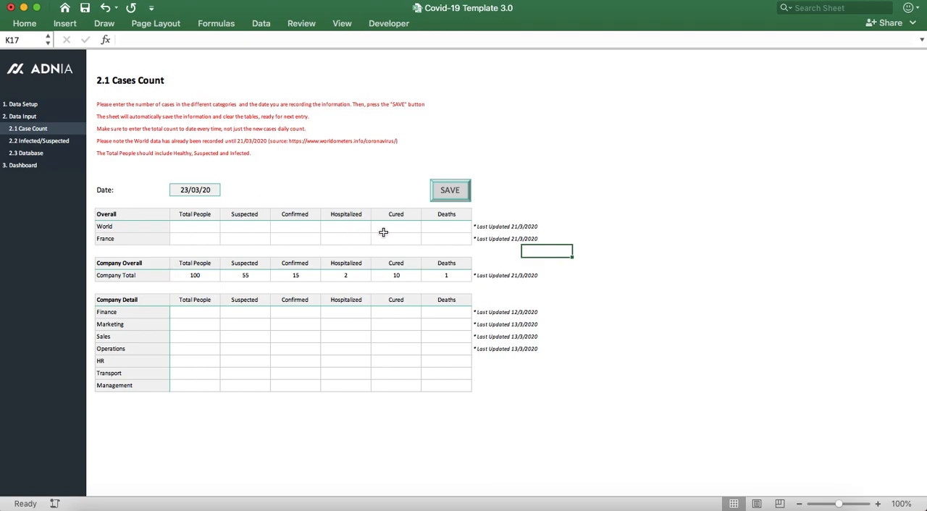
mouse_move(443, 269)
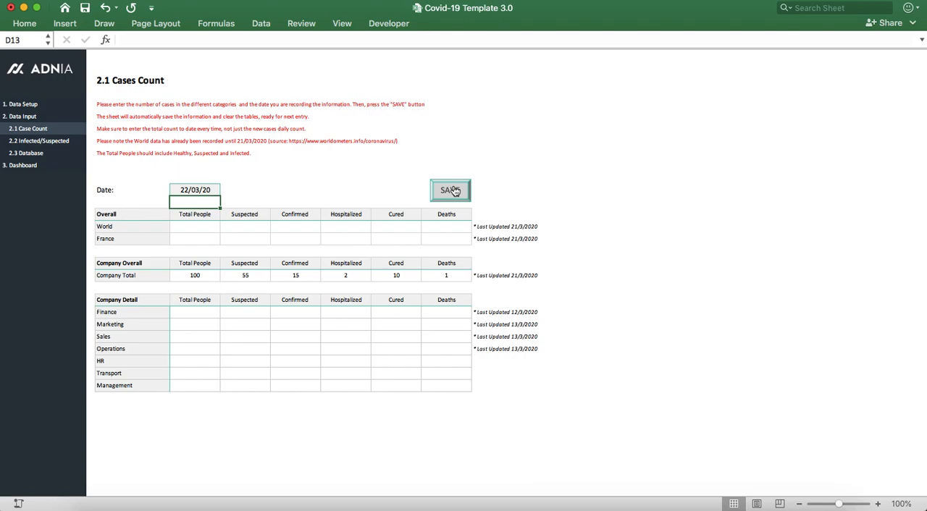
click(449, 189)
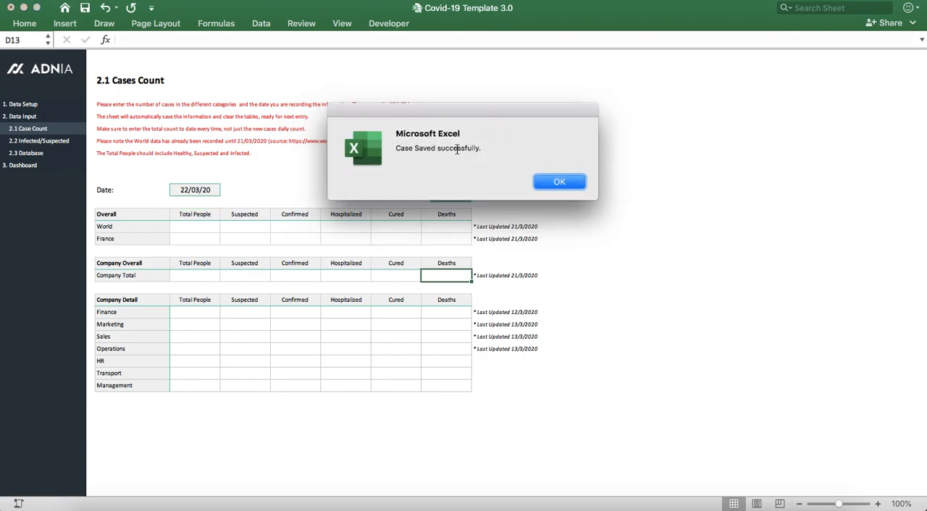
click(559, 181)
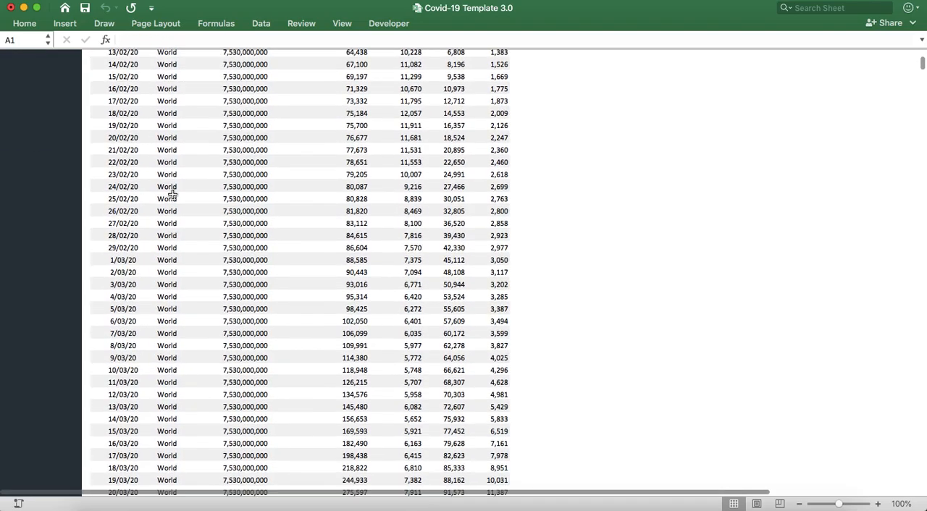
Check the 22/03 record at the database's end, then go to the 2.2 Suspected/Confirmed Infected sheet.
scroll(down, 3)
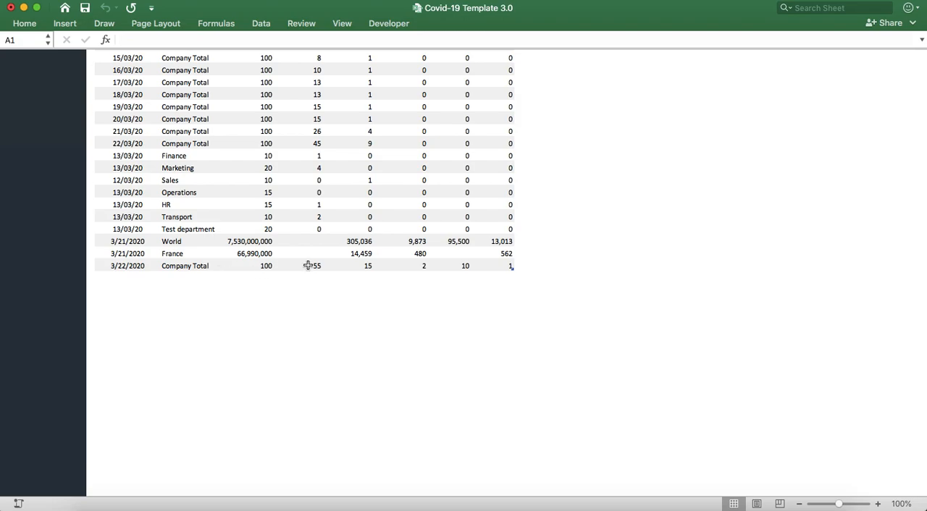
mouse_move(452, 269)
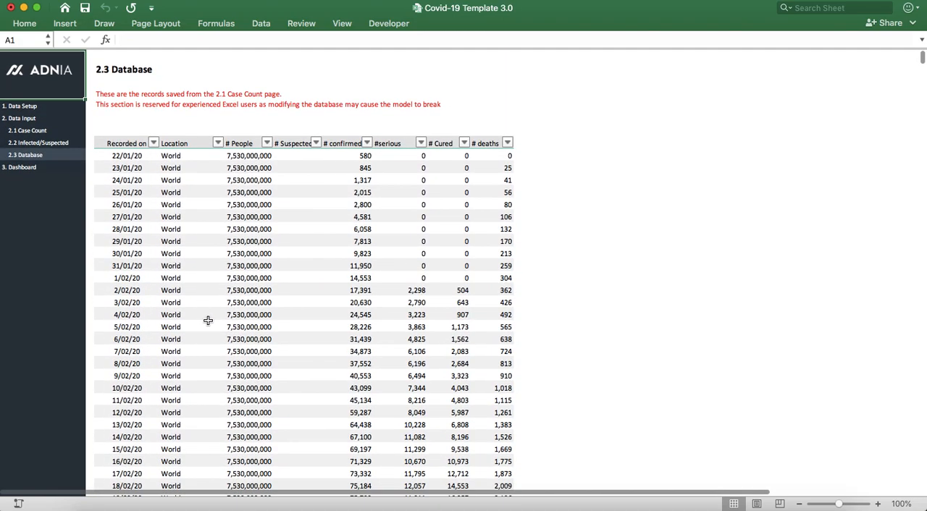
click(37, 141)
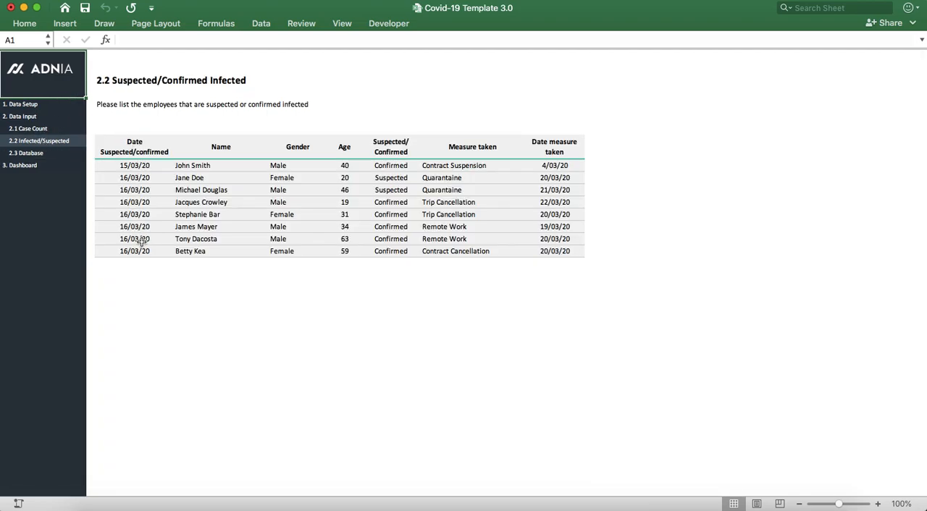
click(133, 263)
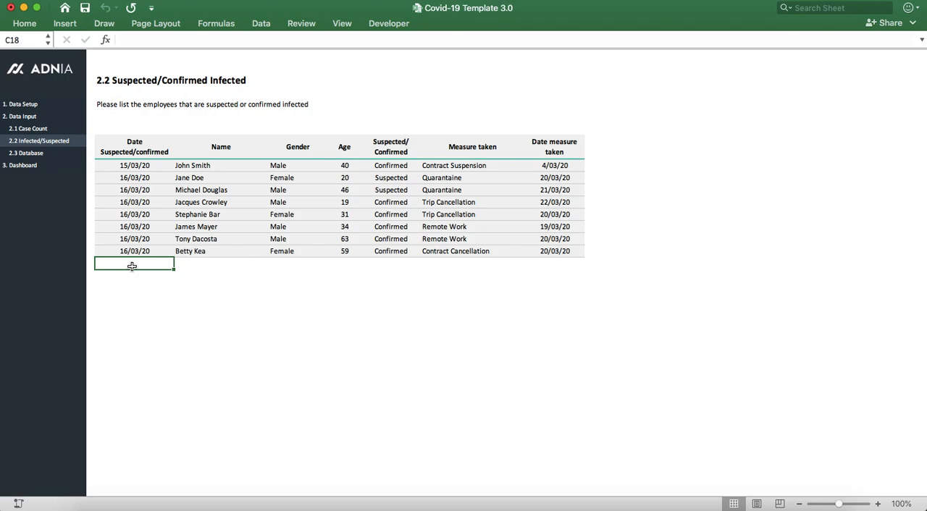
text(1/04/20)
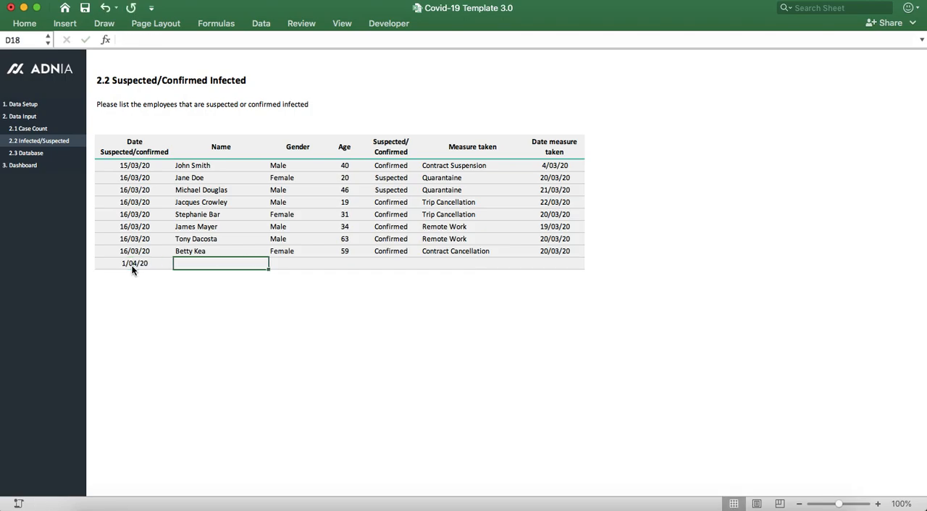
text(Remi Francis)
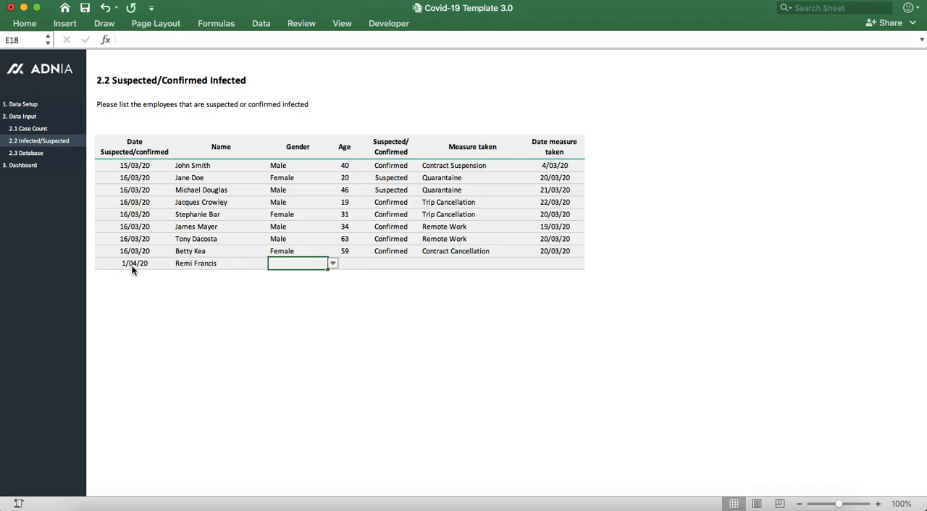
text(Male)
click(344, 264)
text(20)
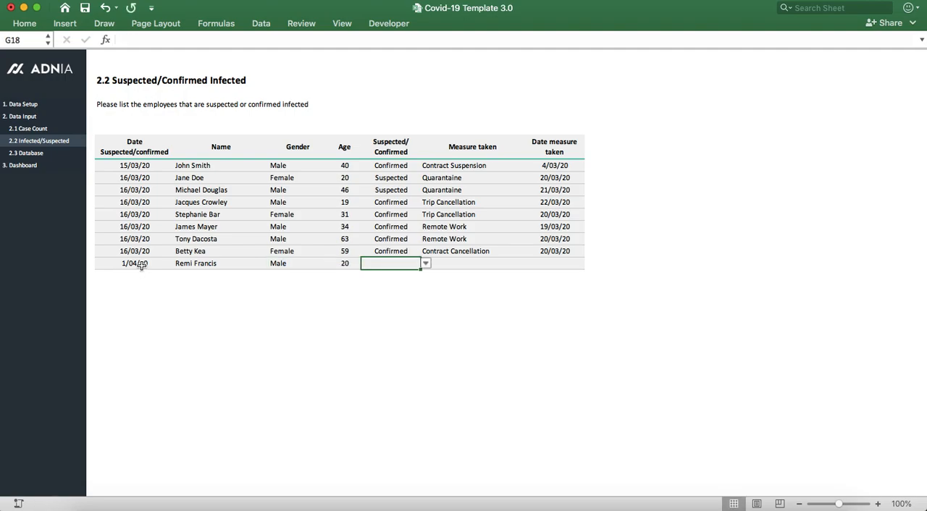
text(Confirmed)
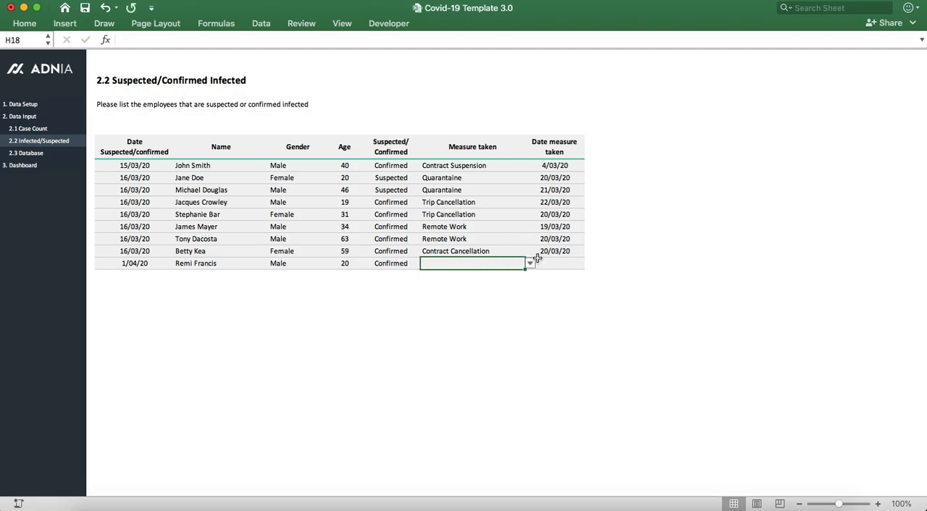
click(530, 263)
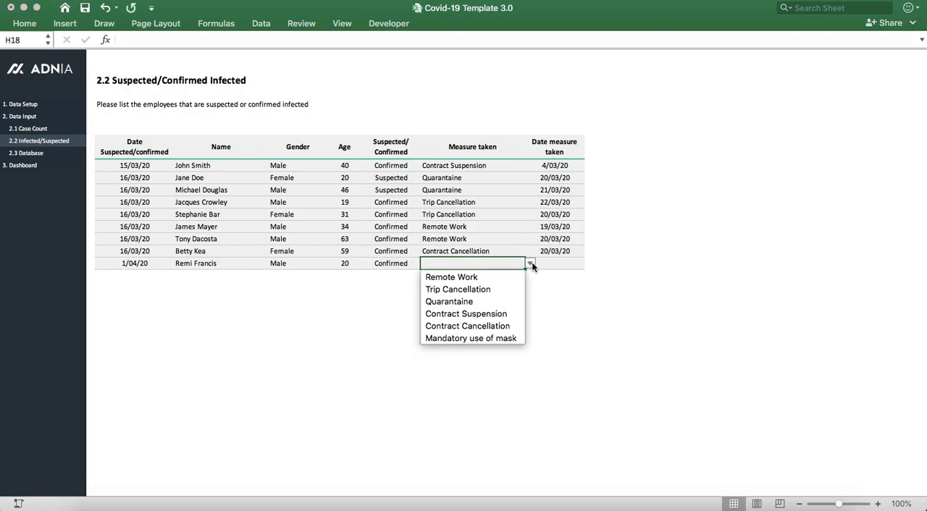
mouse_move(470, 277)
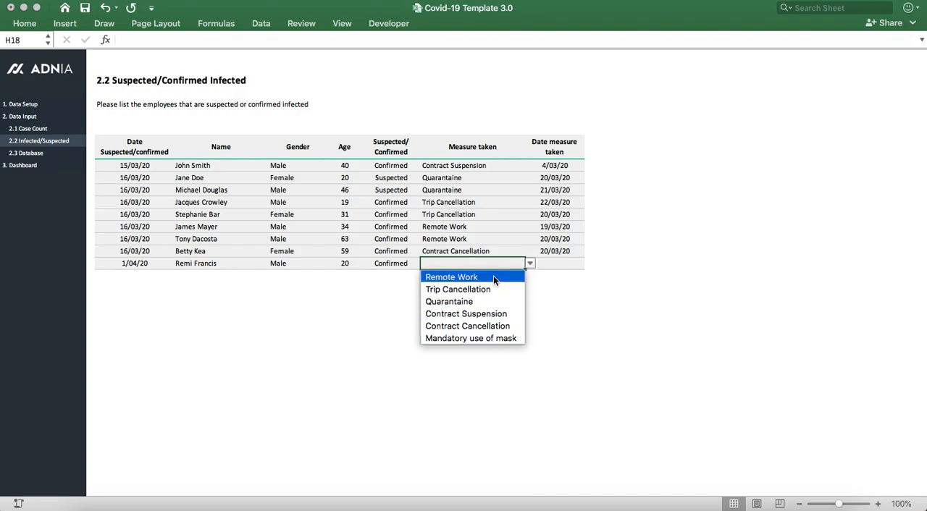
mouse_move(478, 290)
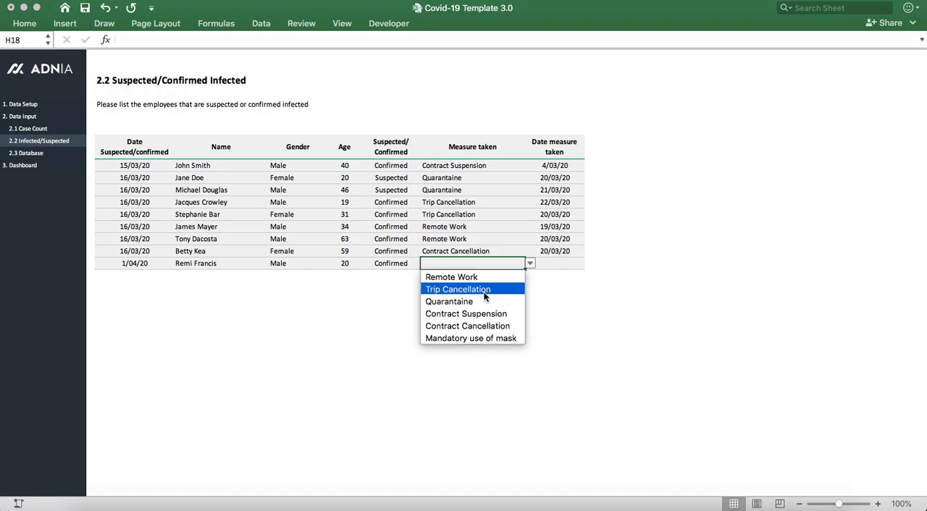
mouse_move(470, 338)
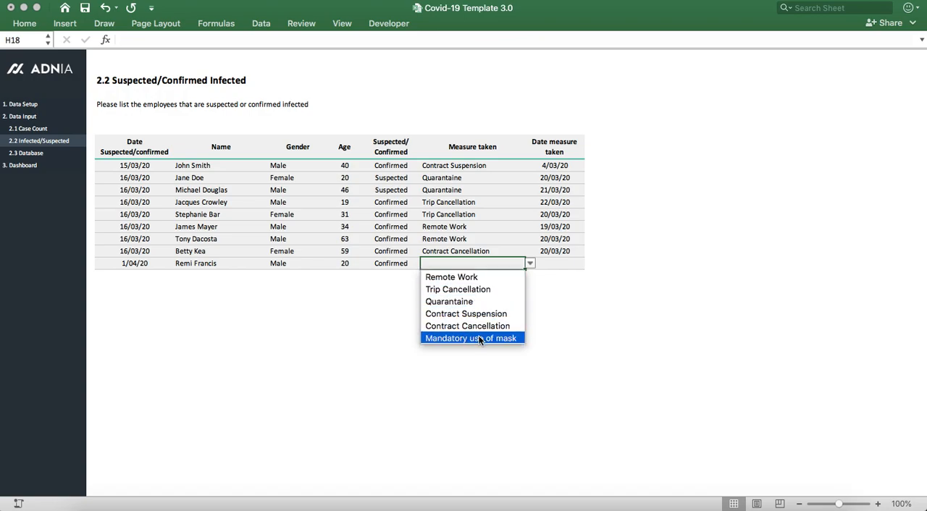
mouse_move(564, 253)
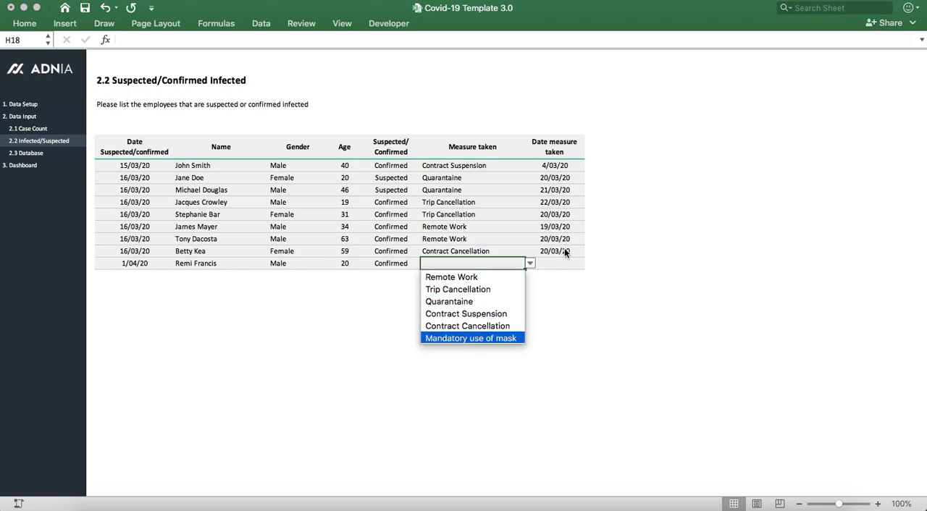
click(470, 339)
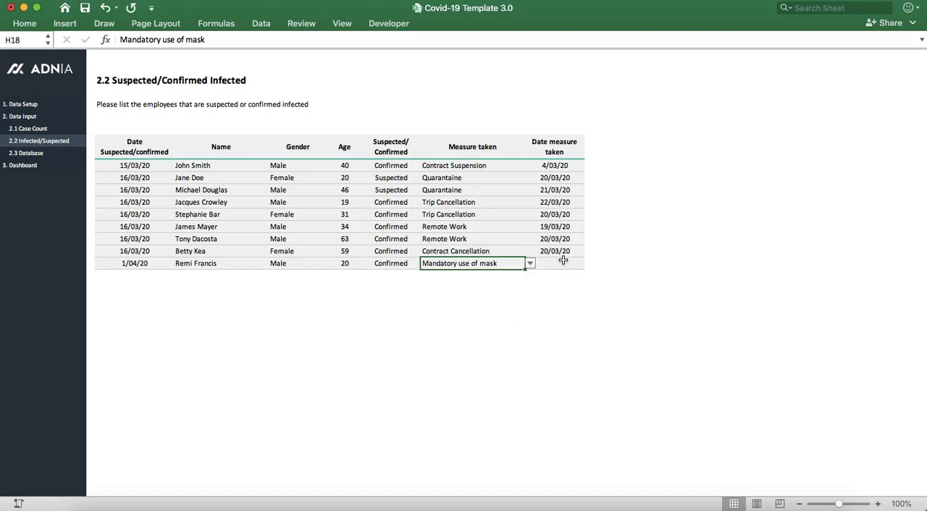
click(553, 264)
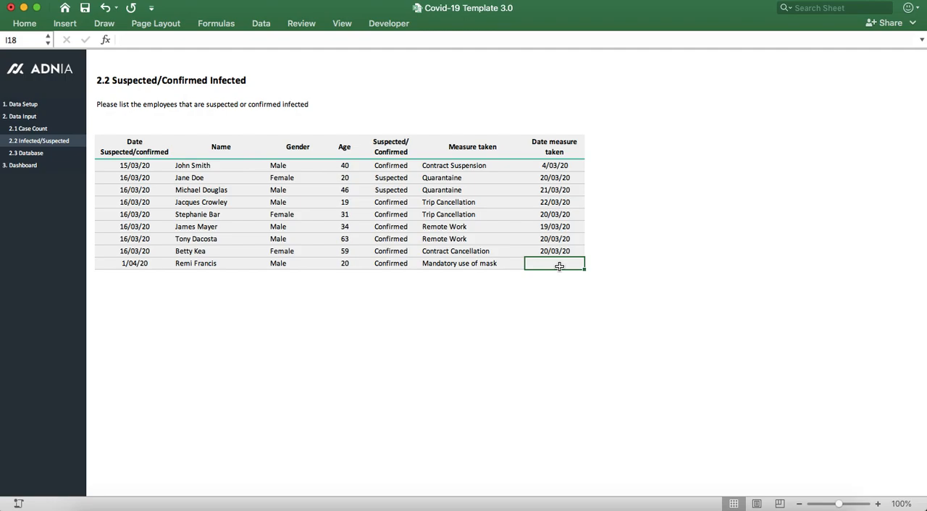
text(10/04/2)
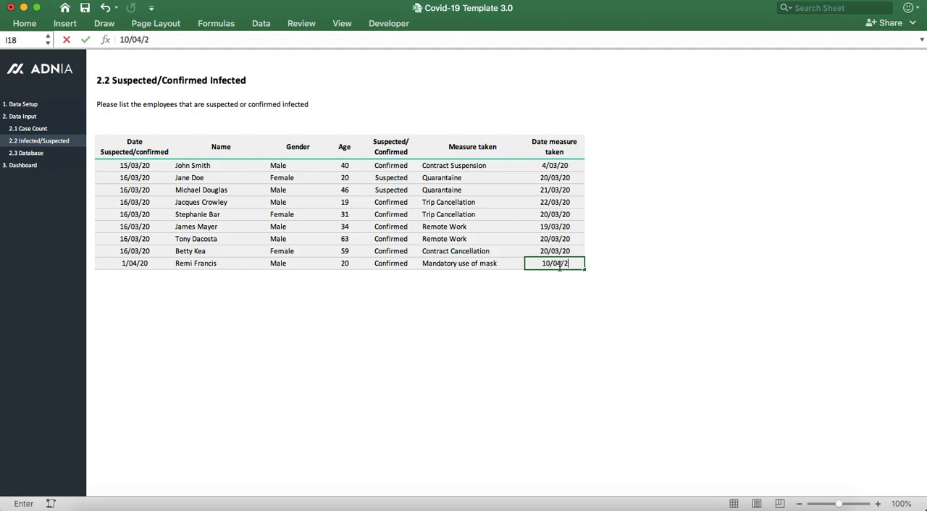
key(Return)
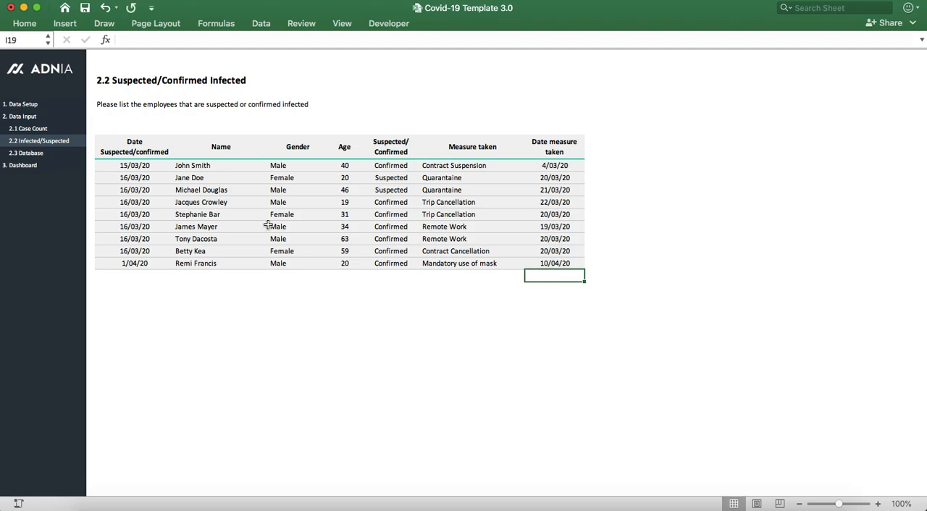
mouse_move(35, 122)
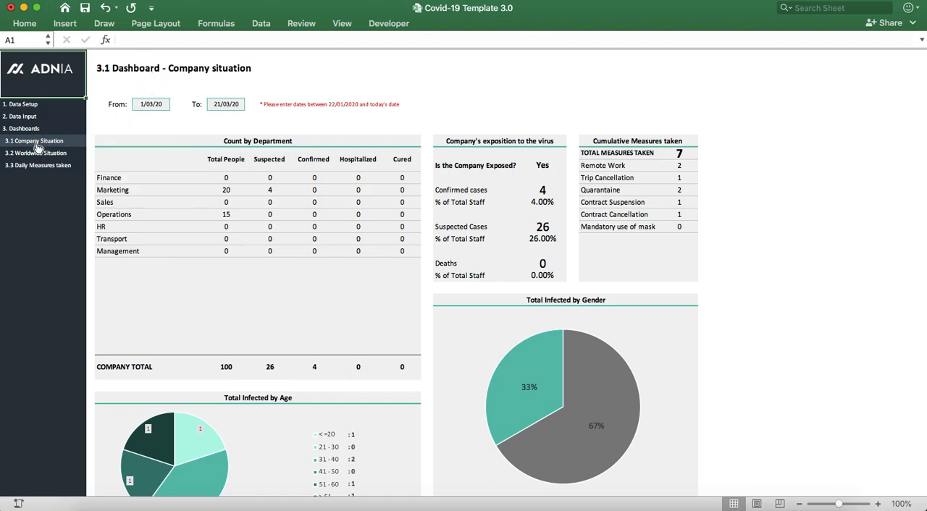
mouse_move(87, 154)
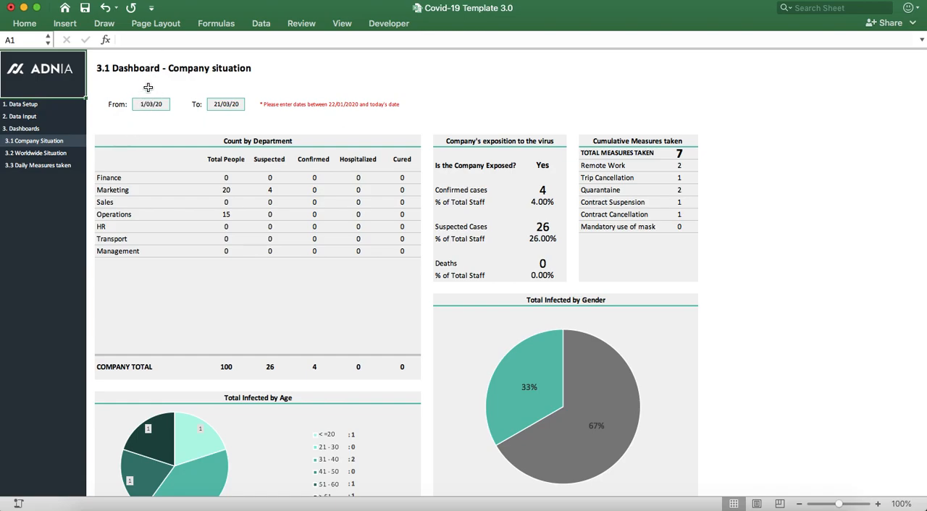
mouse_move(262, 124)
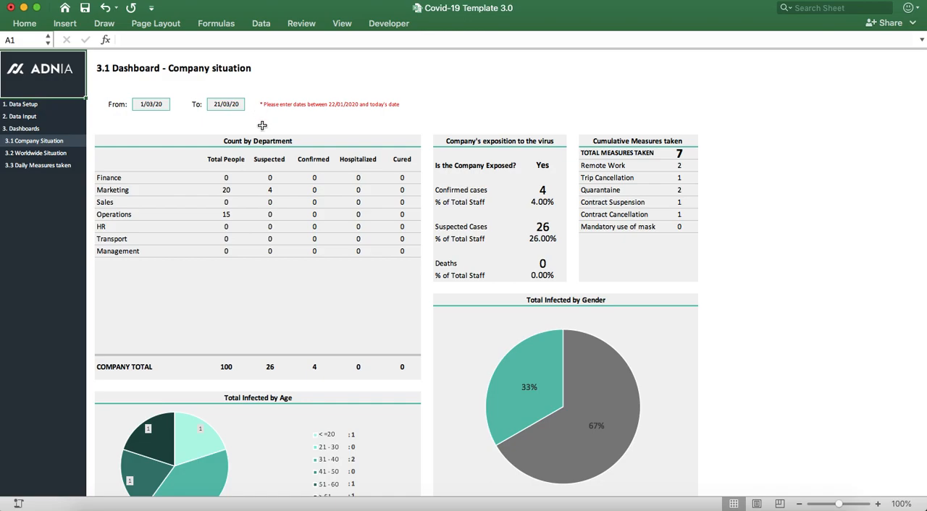
Change the 3.1 Company Situation dashboard's To date to 25/03/2020.
click(151, 104)
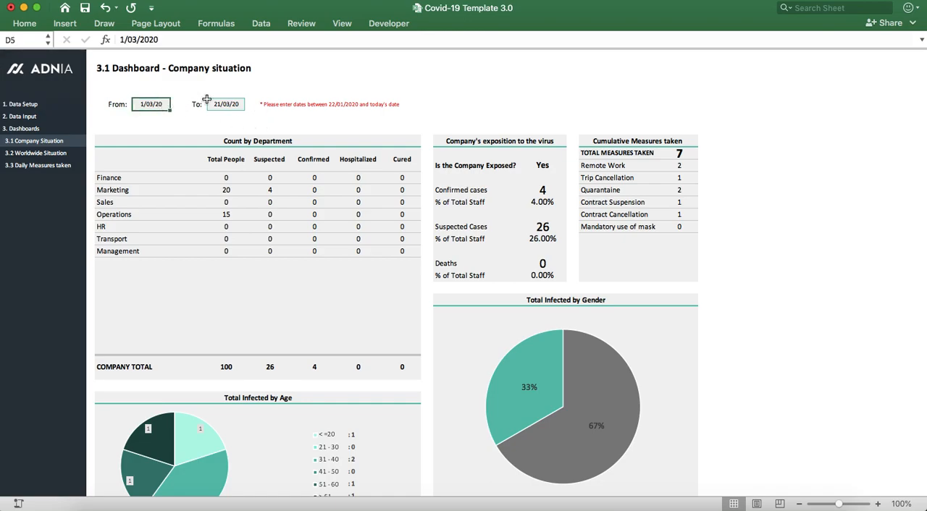
click(226, 104)
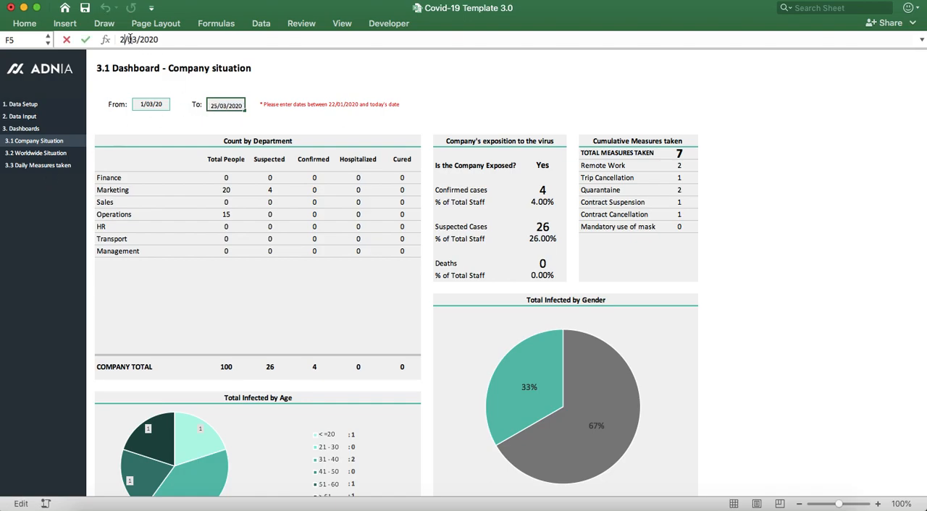
key(Return)
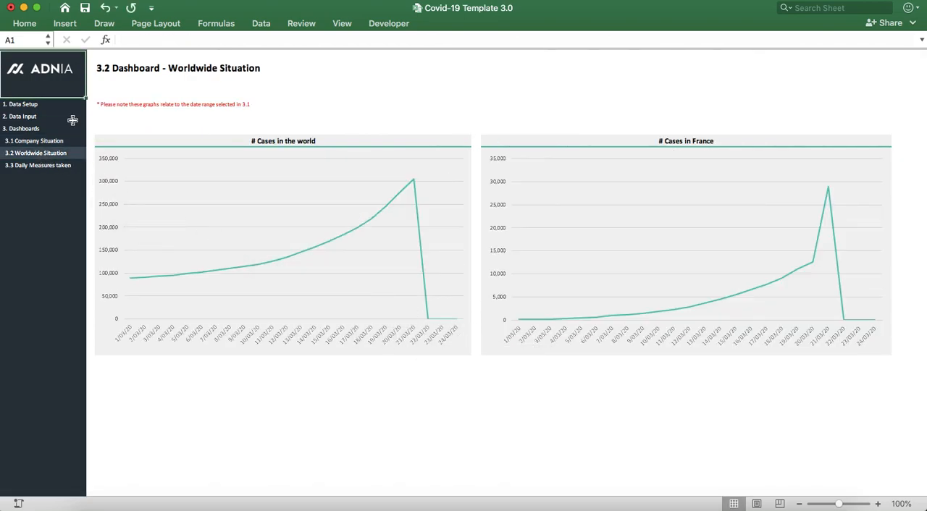
Visit 3.3 Daily Measures taken, then return to the 3.1 Company Situation dashboard.
click(38, 165)
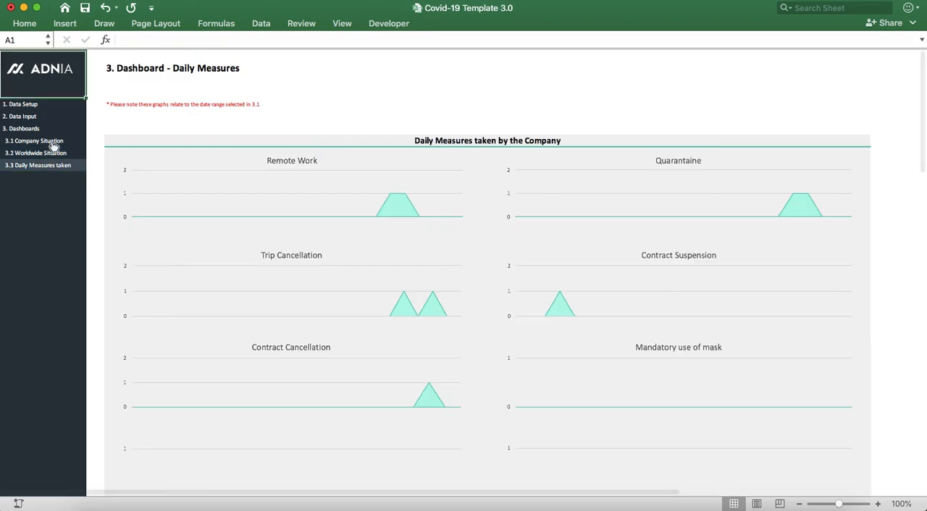
click(35, 140)
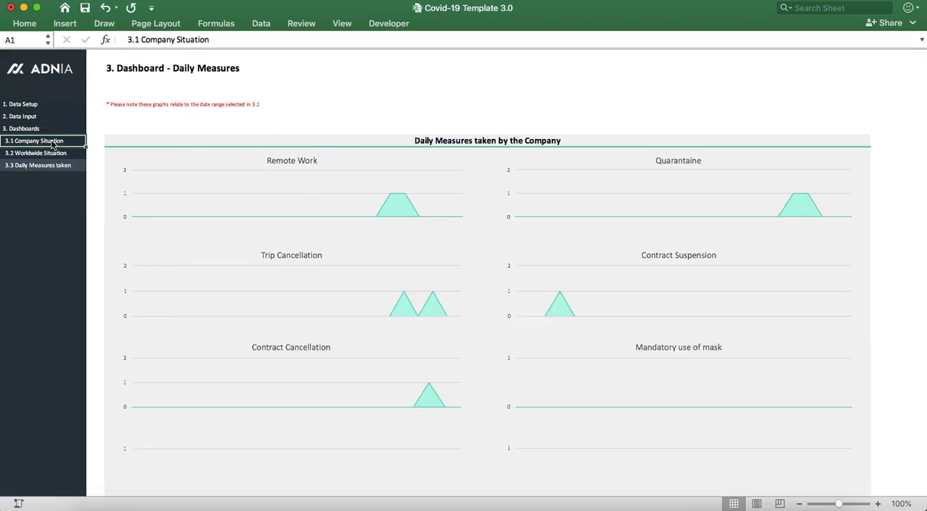
click(33, 141)
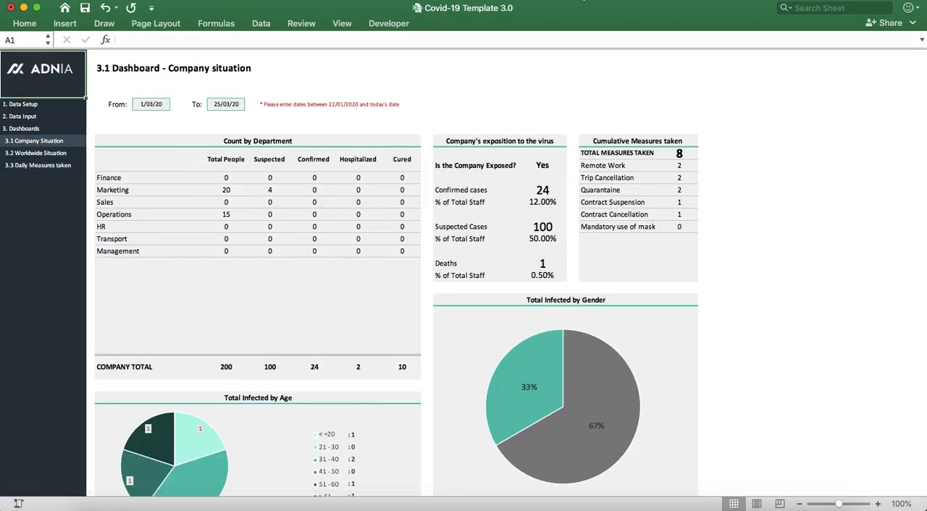